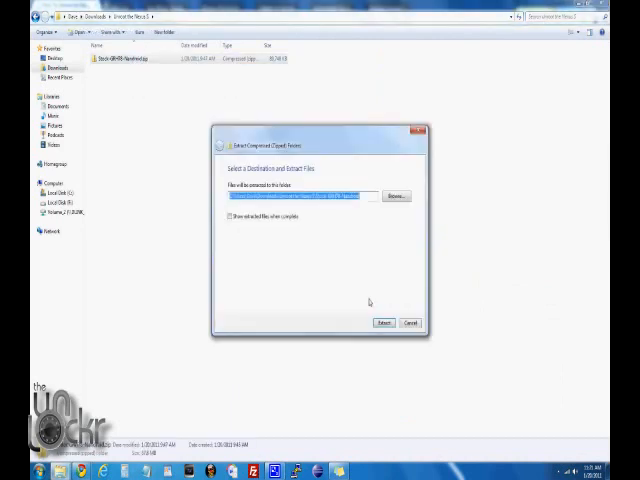
# Step: Extract the ClockworkMod backup archive, then browse into the extracted folder and its subfolder
pyautogui.click(384, 322)
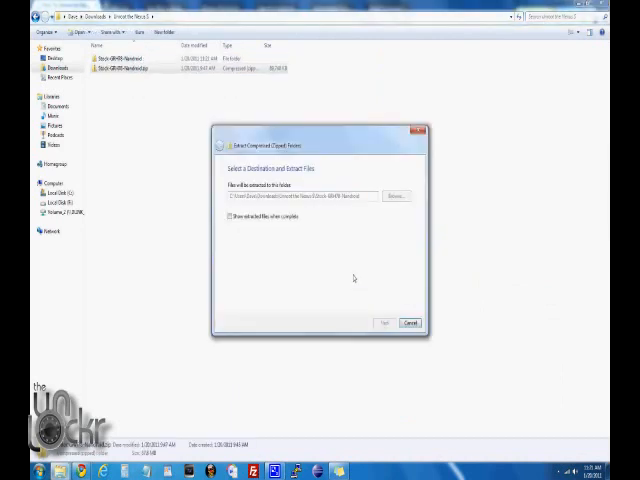
pyautogui.click(384, 320)
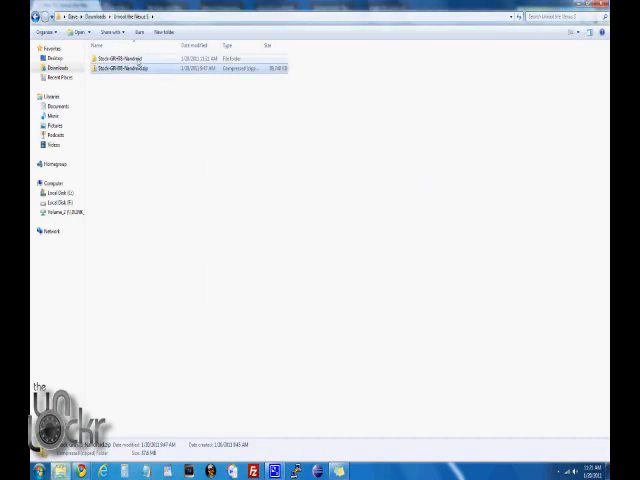
pyautogui.doubleClick(124, 58)
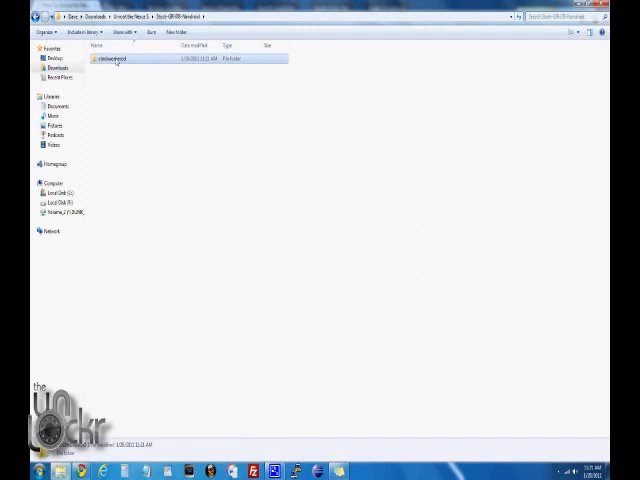
pyautogui.doubleClick(120, 58)
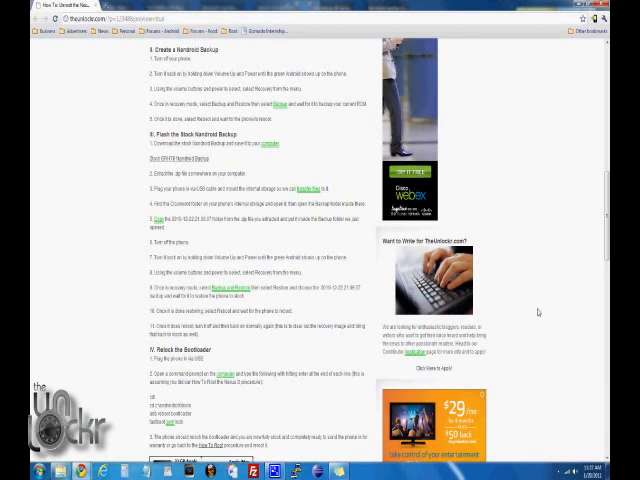
pyautogui.moveTo(384, 312)
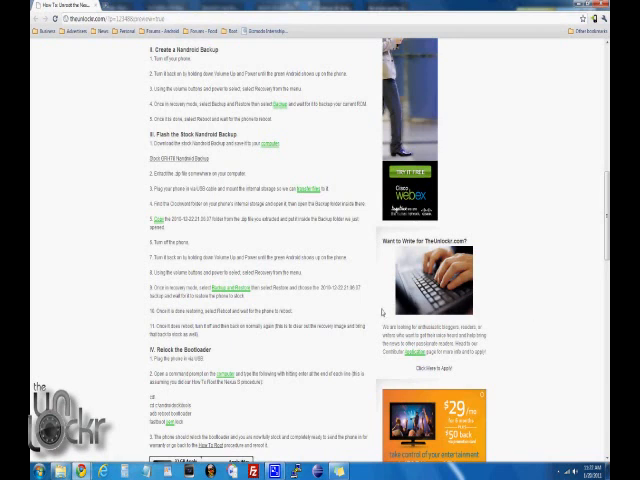